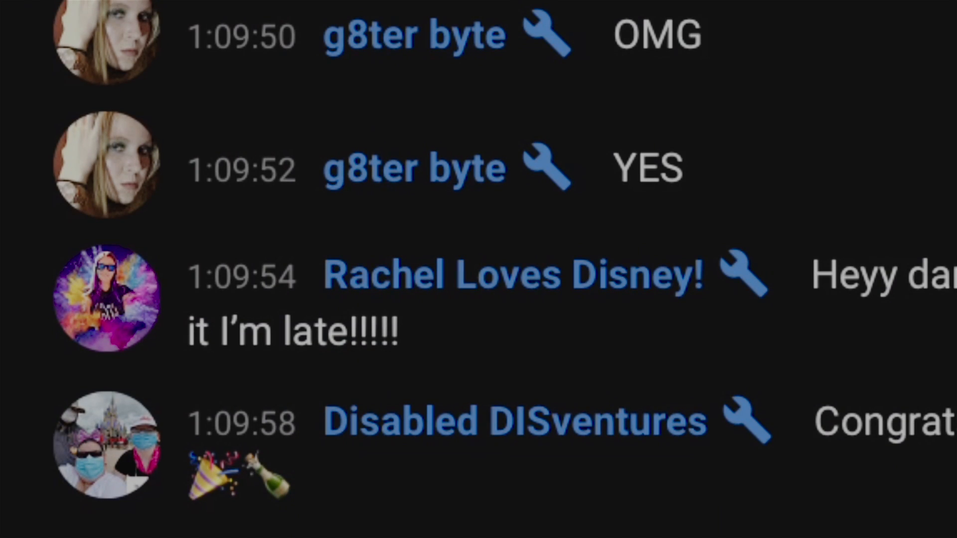
pyautogui.scroll(-3)
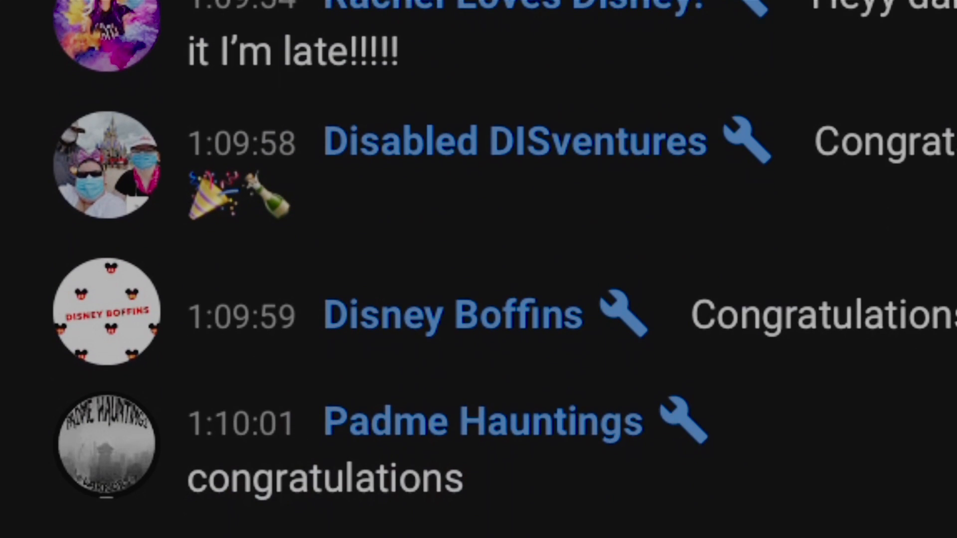